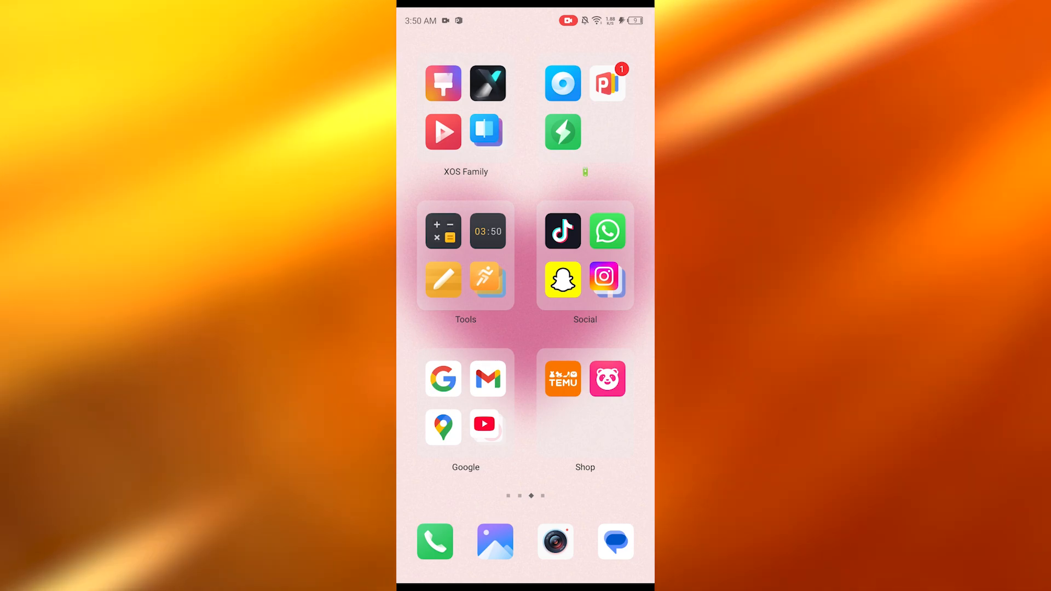
Step: Launch the Settings app and browse its main list without choosing an option
scroll("down", 3)
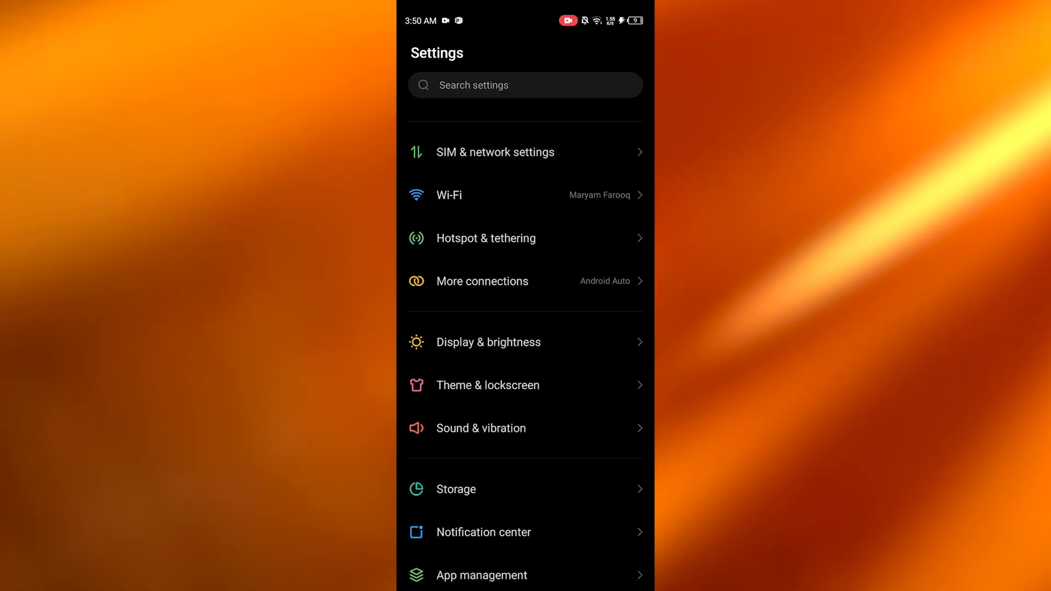
scroll("down", 3)
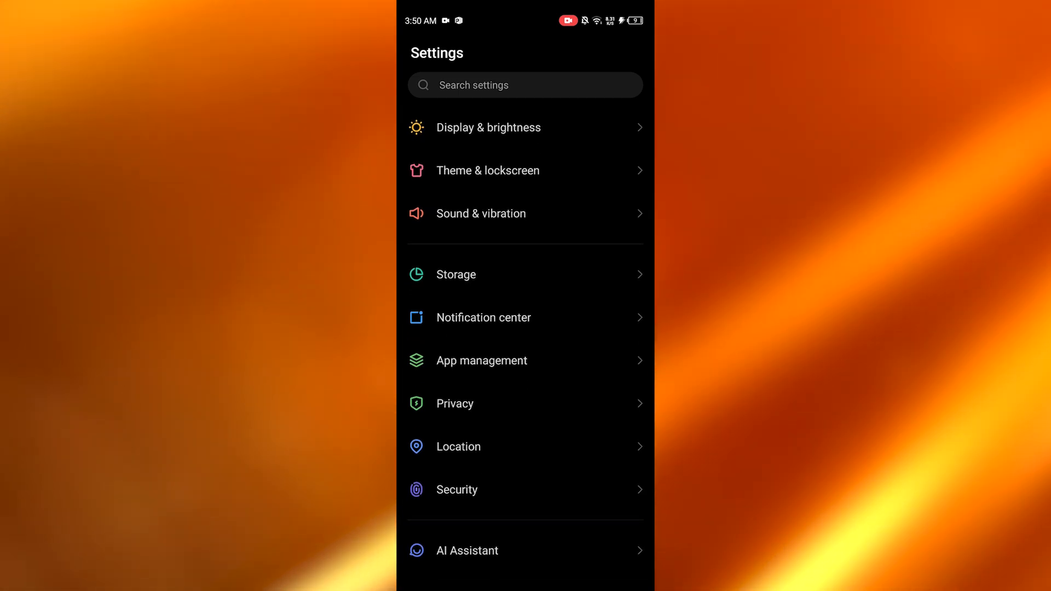
left_click(526, 86)
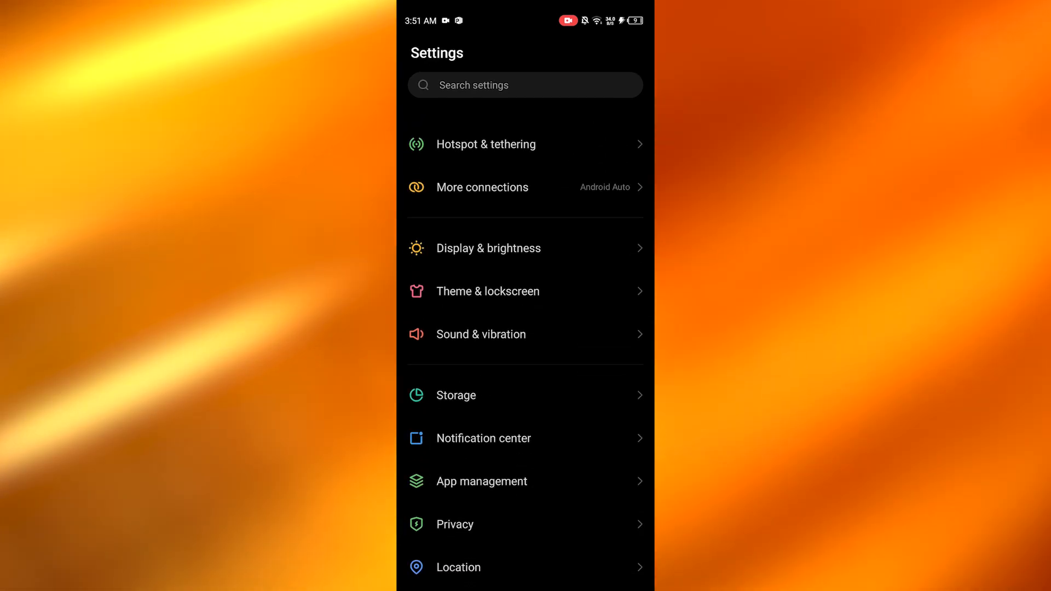
Step: View Notification center's More settings, then scroll the per-app notification toggles
left_click(483, 438)
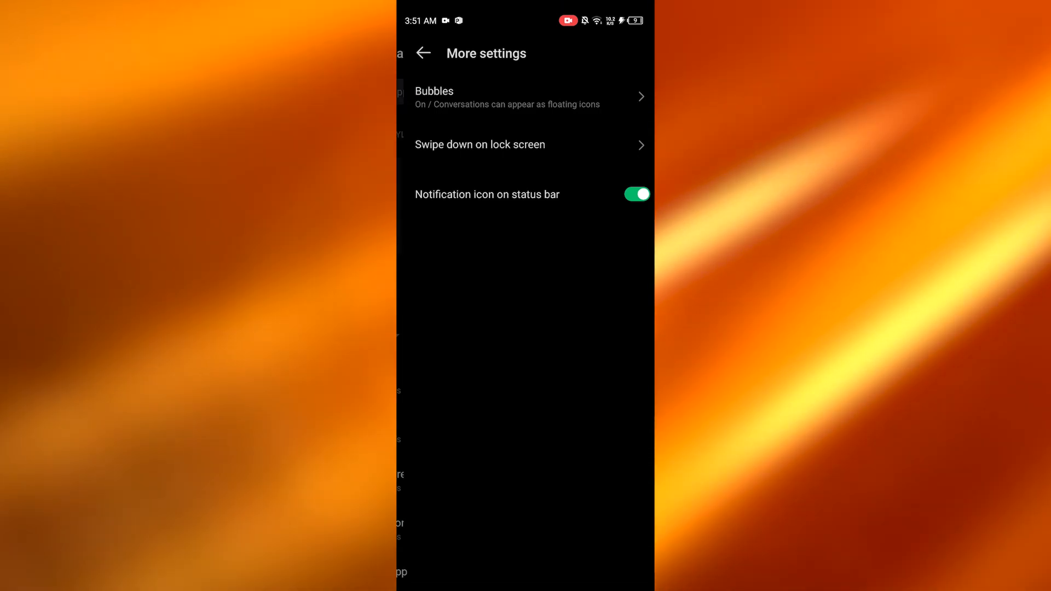
left_click(424, 53)
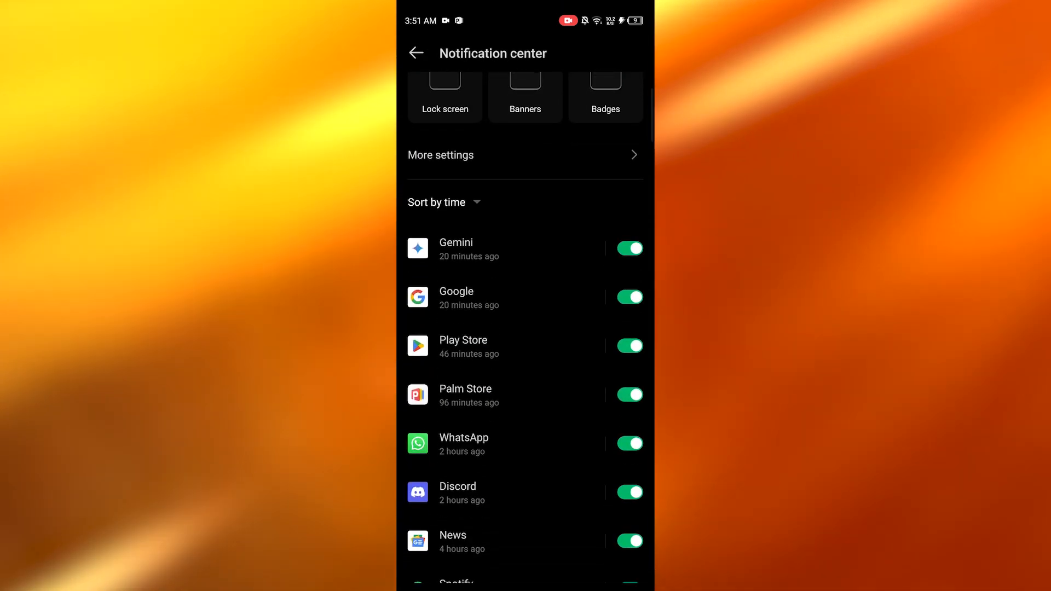
scroll("down", 3)
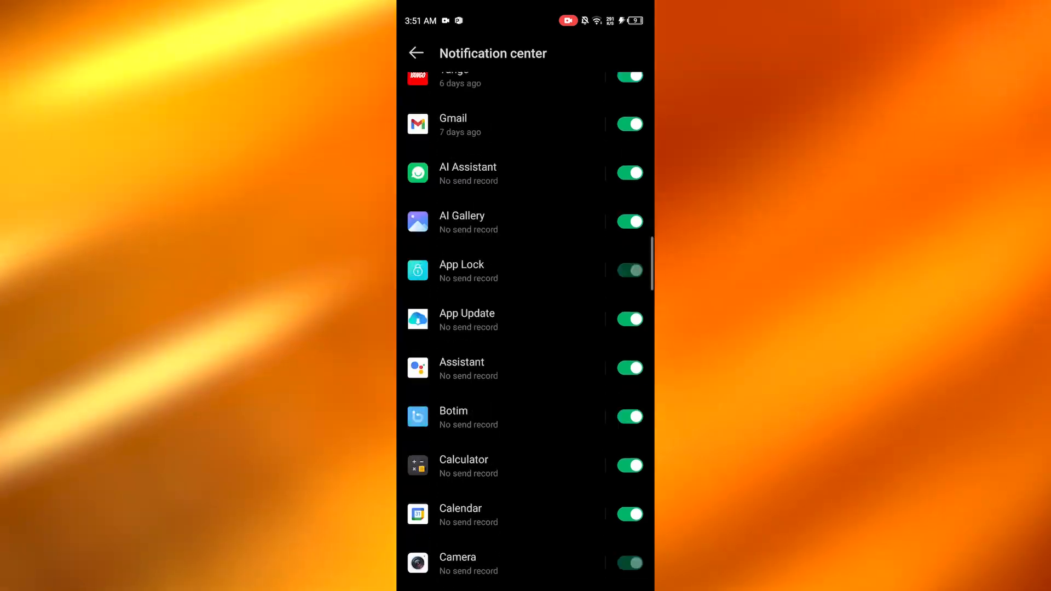
scroll("down", 3)
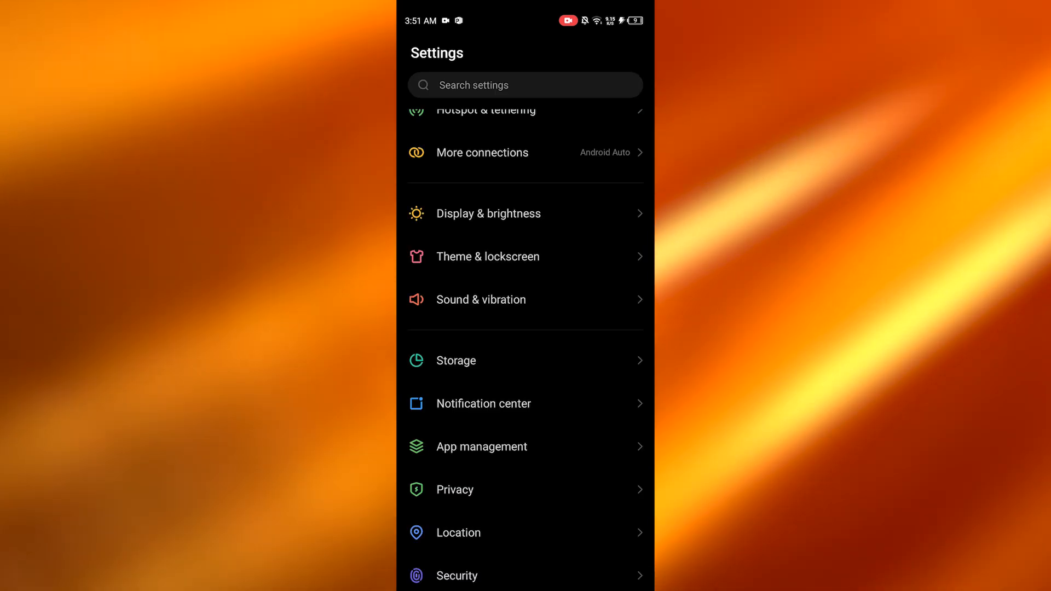
Step: Search settings for "notification" and scroll results like Lock screen notifications, Do Not Disturb and Focus mode
type("notification")
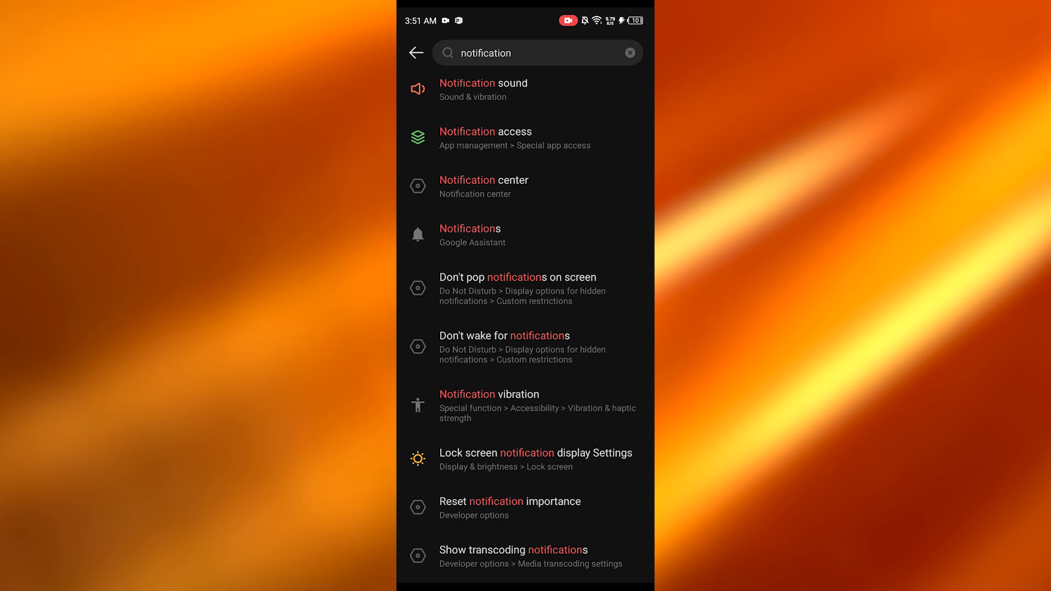
scroll("down", 3)
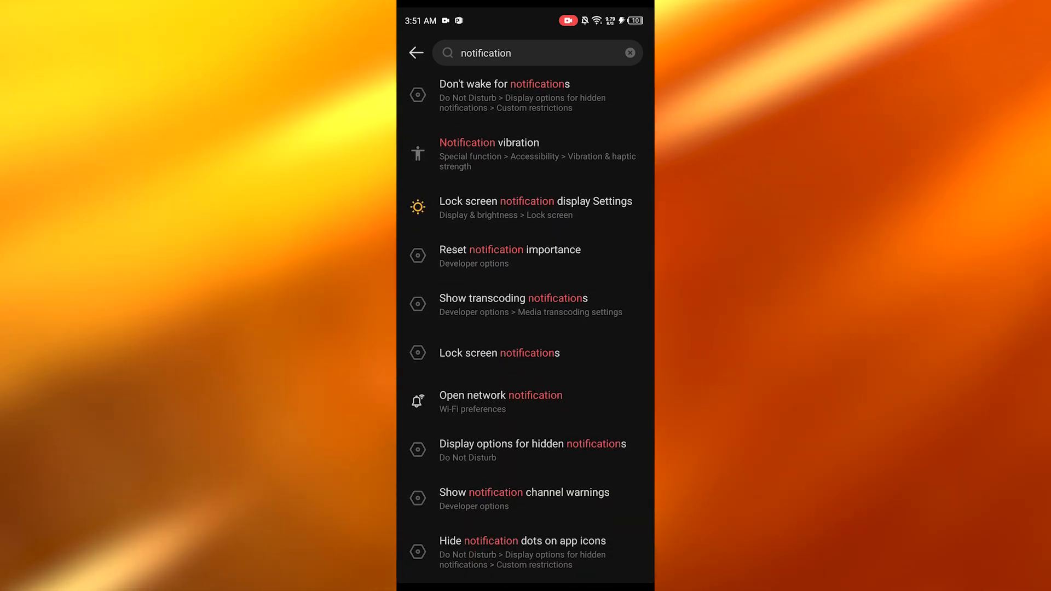
scroll("down", 3)
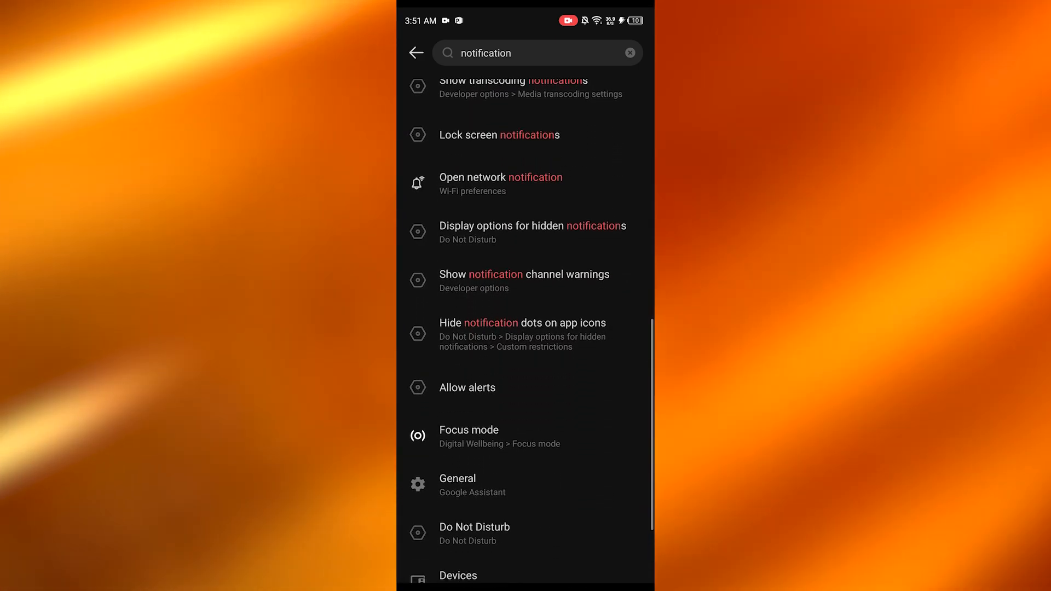
scroll("down", 3)
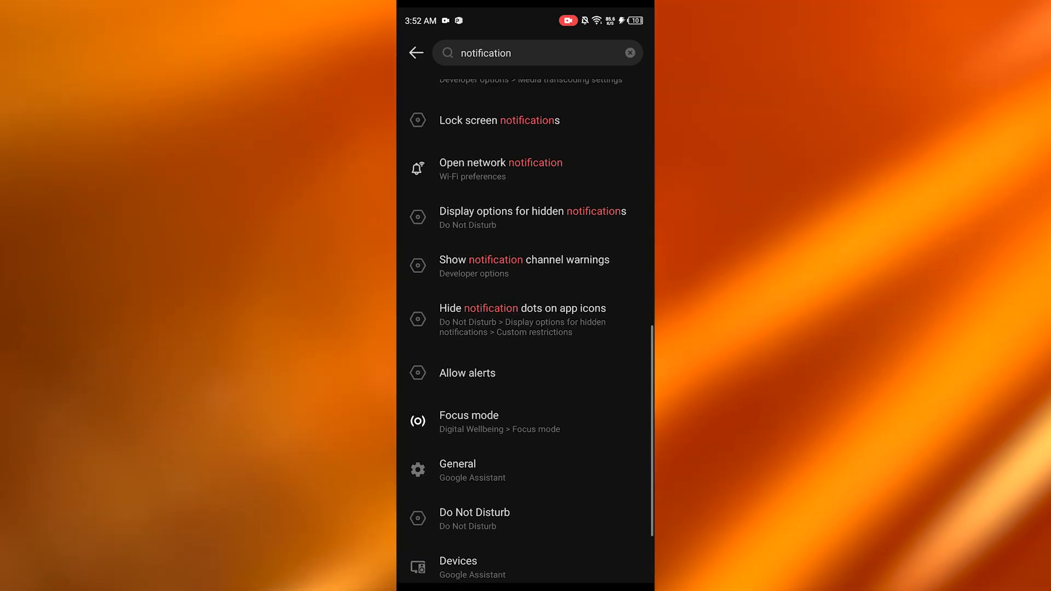
scroll("down", 3)
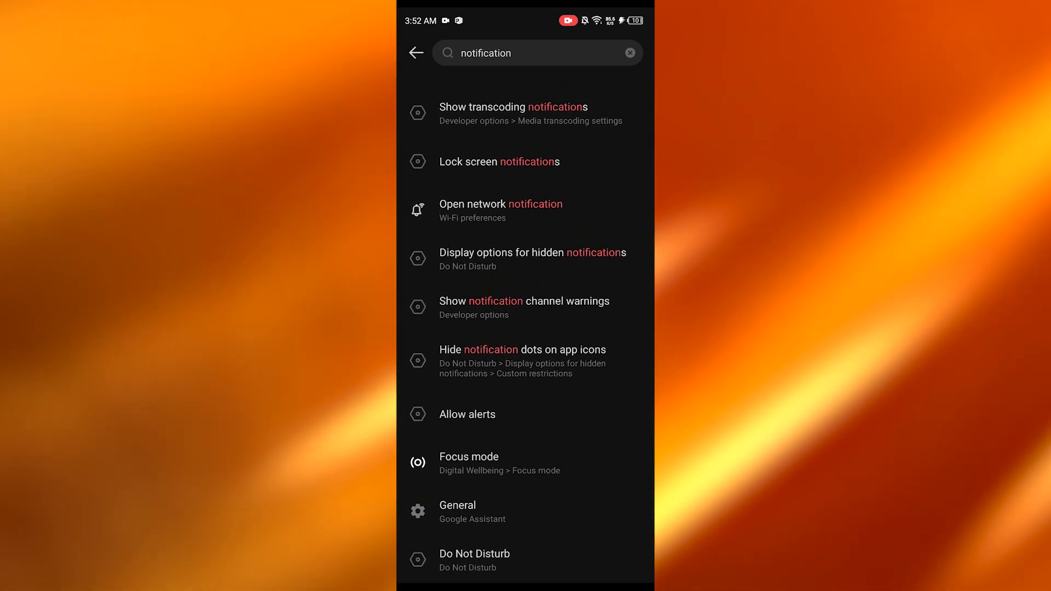